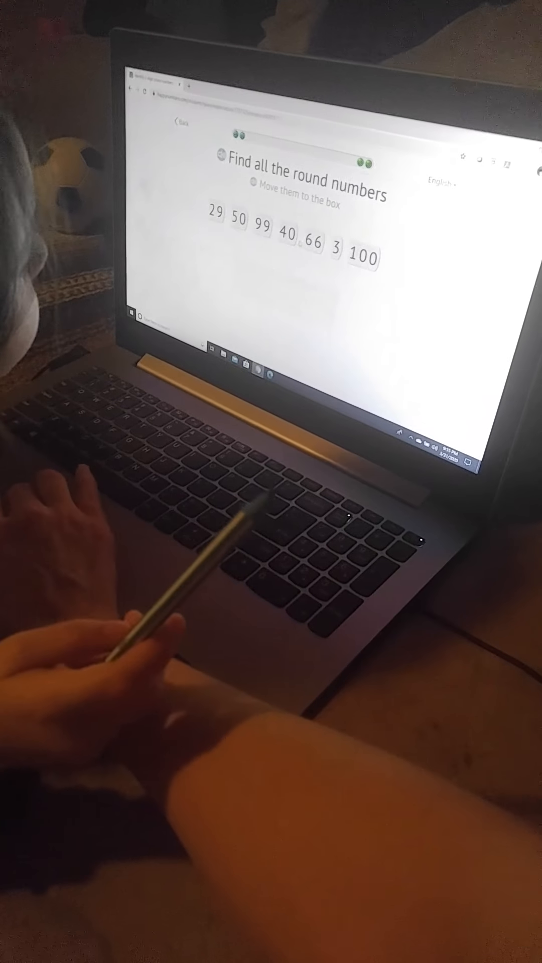
- Move the round-number tiles 40, 50 and 100 into the answer box
drag(286, 241, 281, 267)
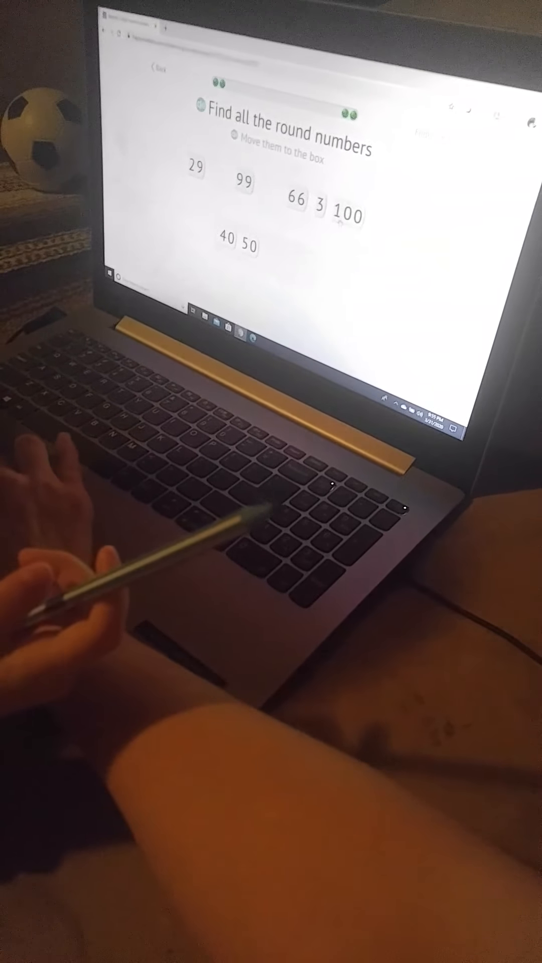
drag(351, 215, 305, 252)
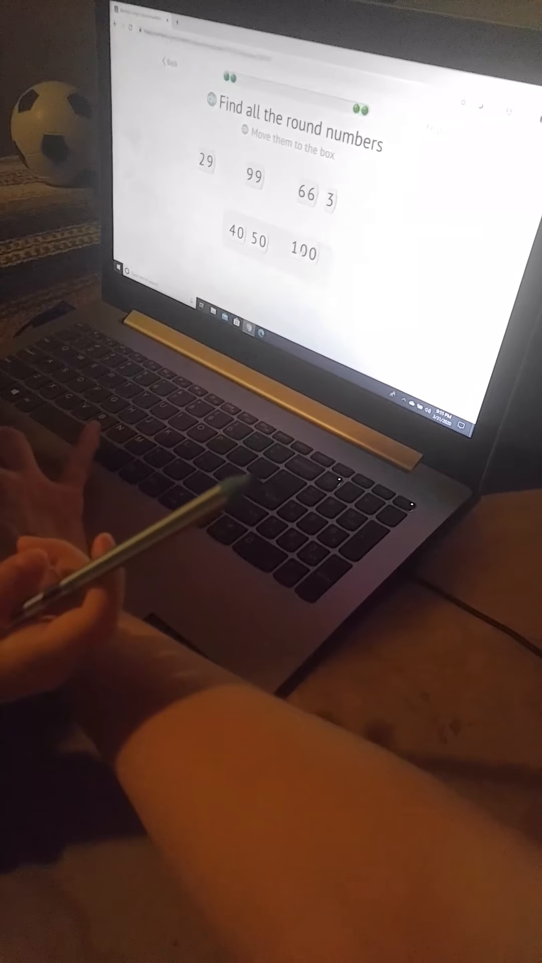